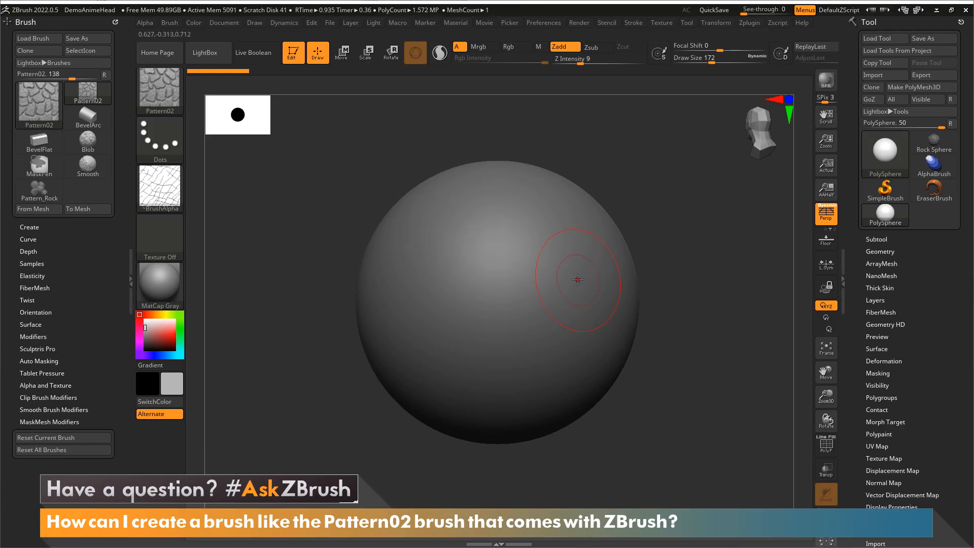
mouse_move(574, 280)
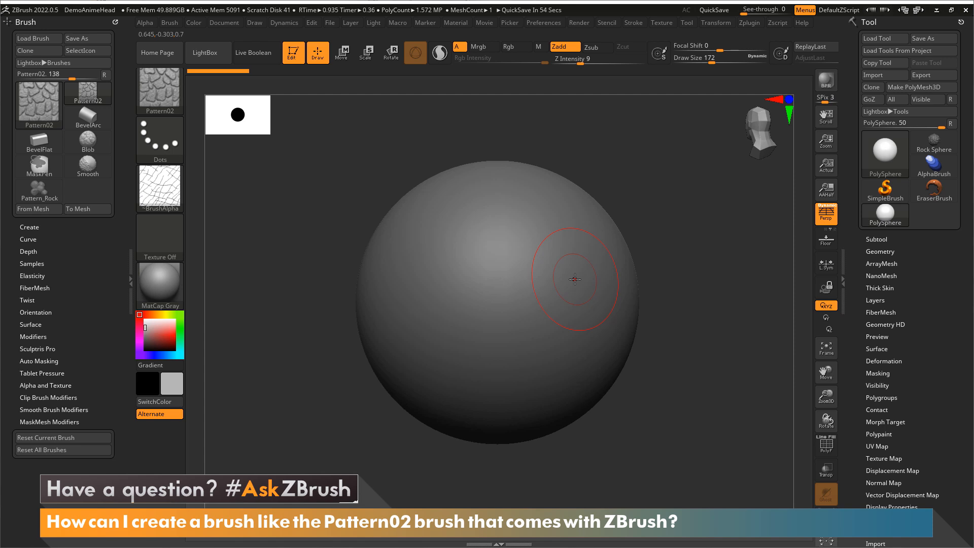
mouse_move(310, 208)
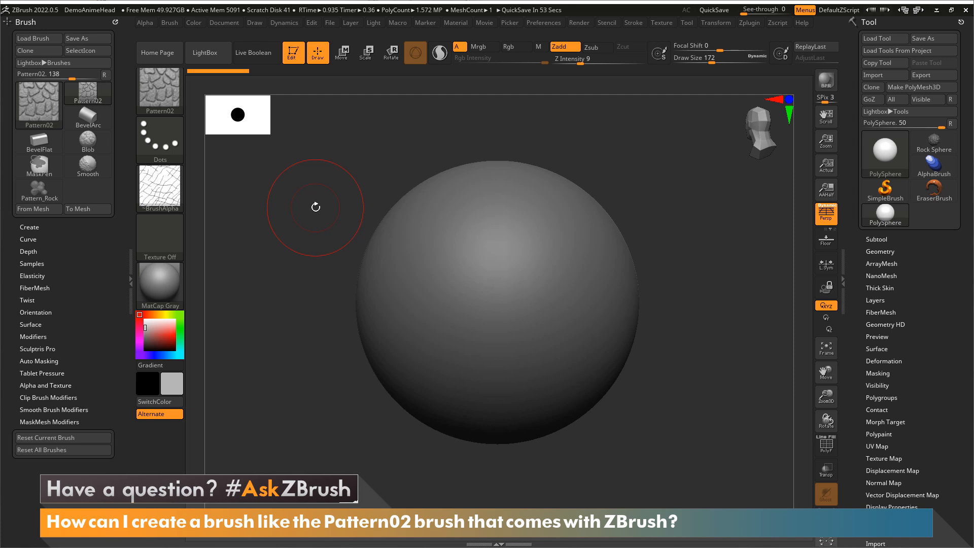
mouse_move(266, 204)
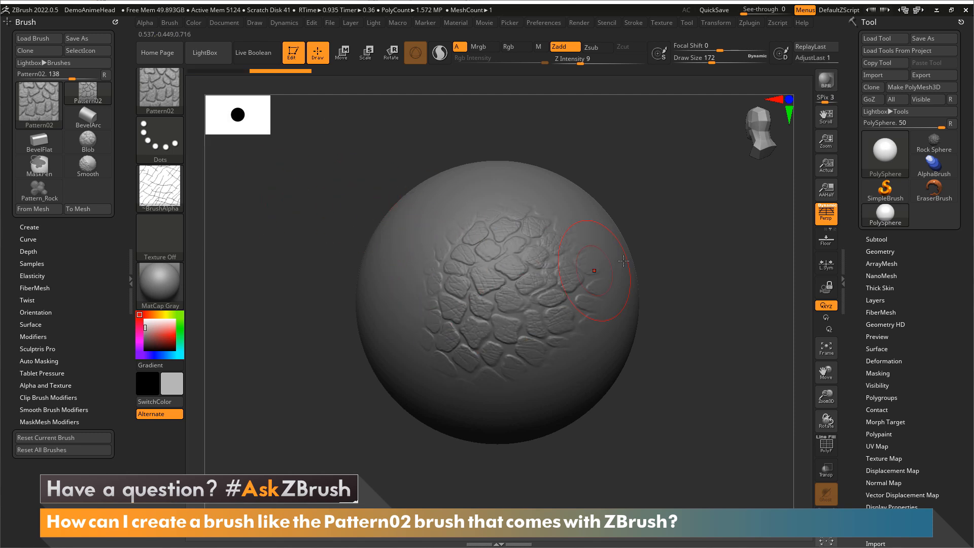
mouse_move(547, 317)
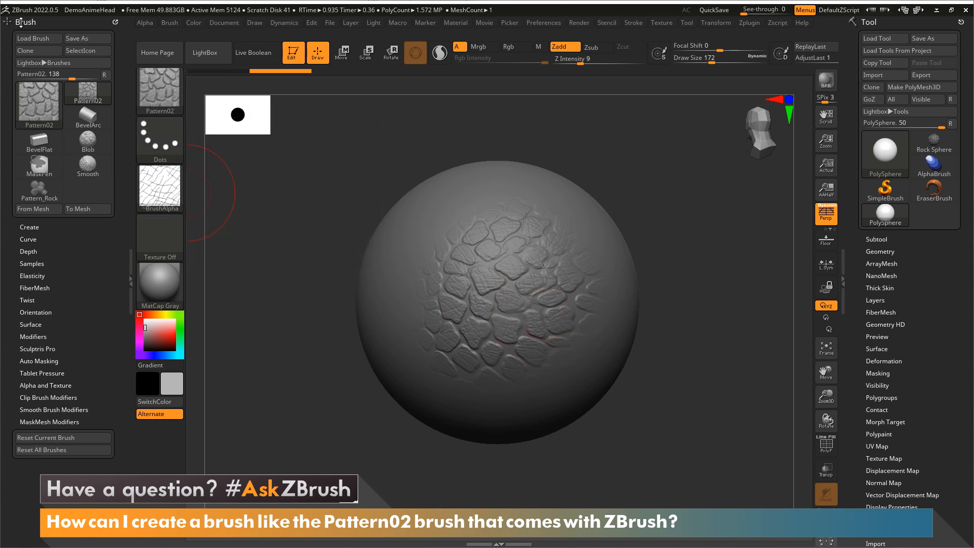
- Reveal the Pattern02 brush's surface noise settings and switch to the MaskPen brush
left_click(29, 323)
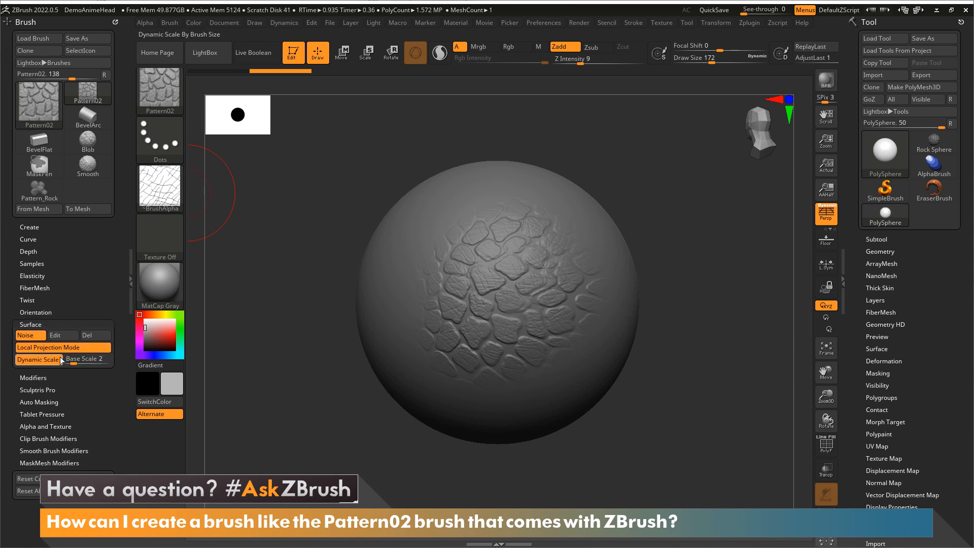
mouse_move(38, 359)
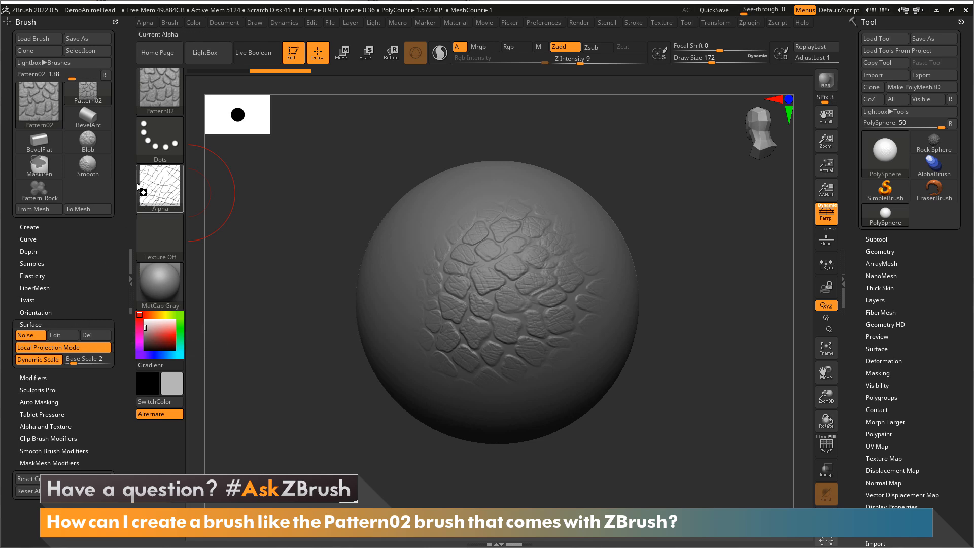
left_click(38, 103)
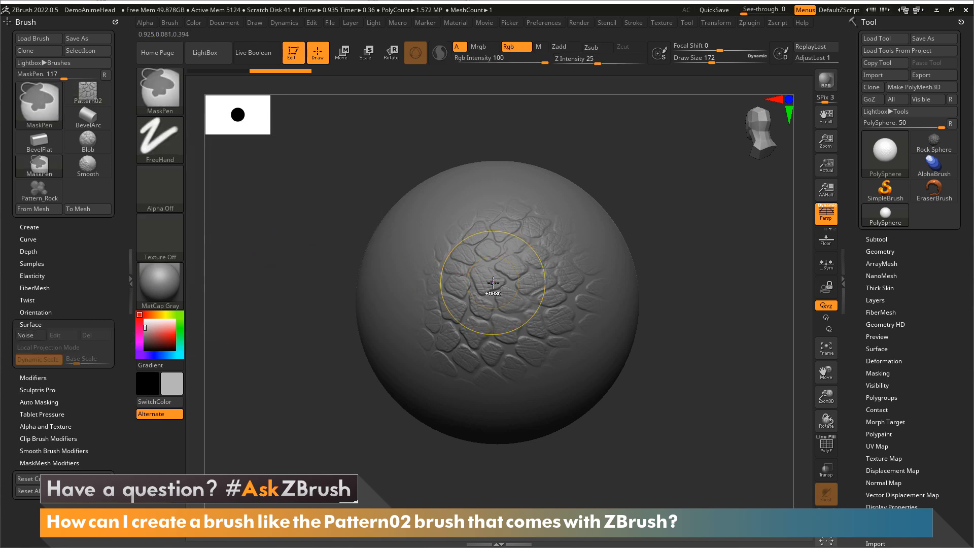
- In NoiseMaker, weaken Pattern02's noise strength and change the rock alpha scale
left_click(29, 335)
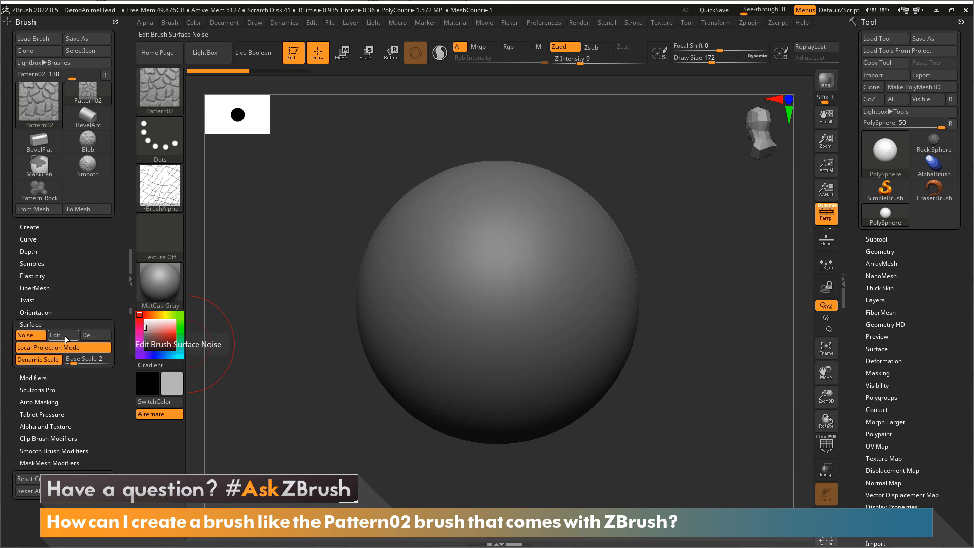
left_click(62, 335)
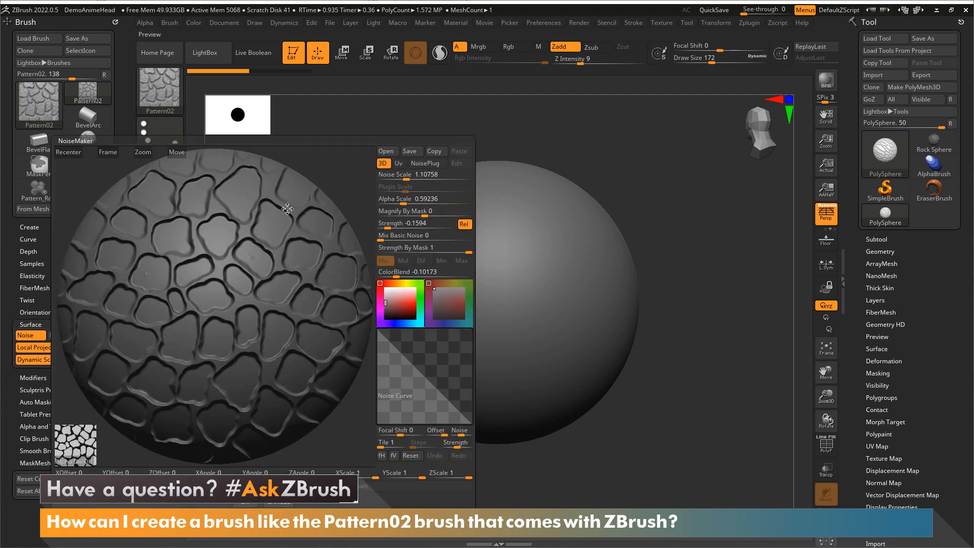
mouse_move(118, 425)
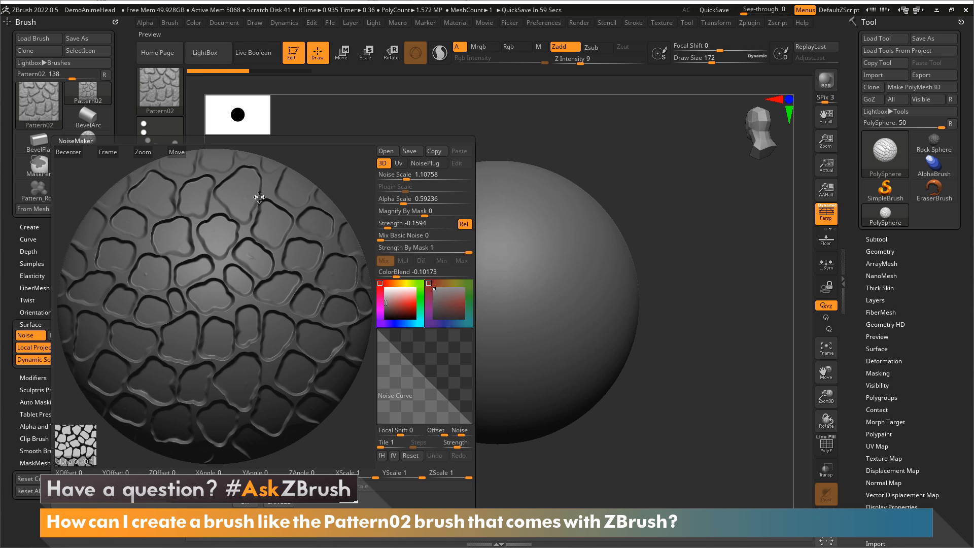
mouse_move(211, 242)
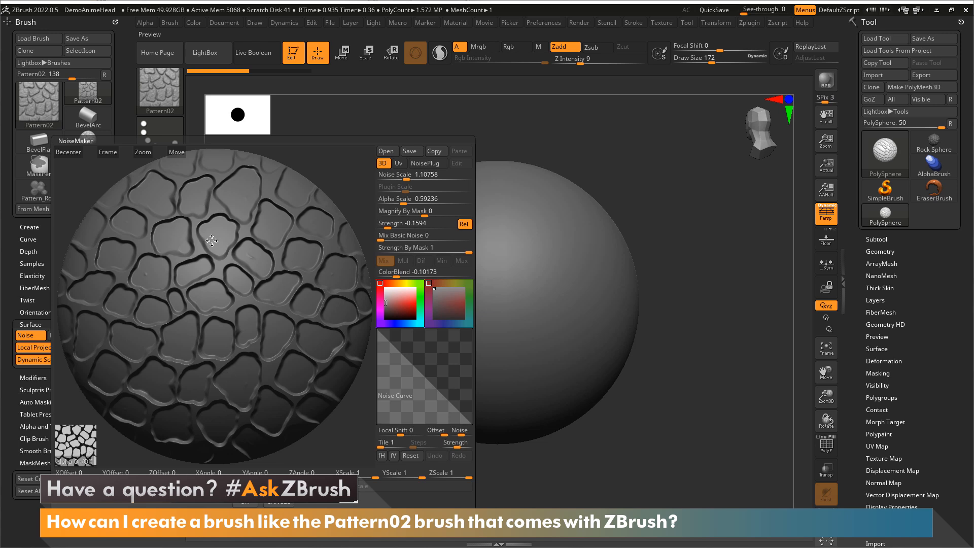
mouse_move(219, 272)
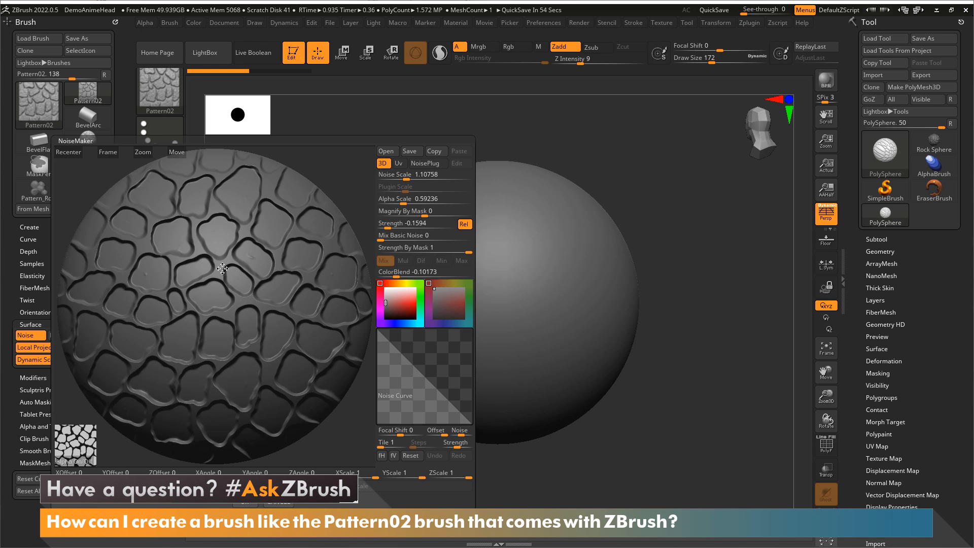
mouse_move(297, 210)
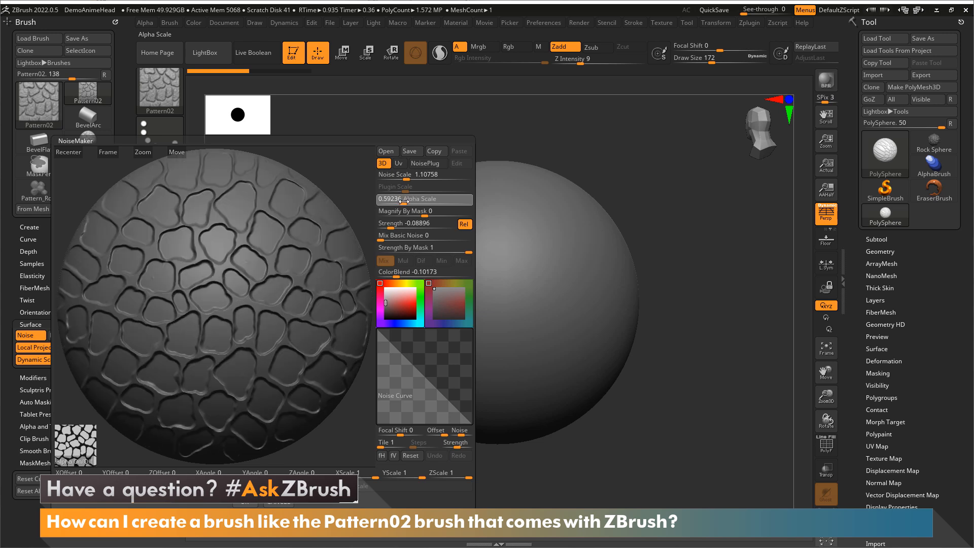
left_click_drag(398, 199, 416, 199)
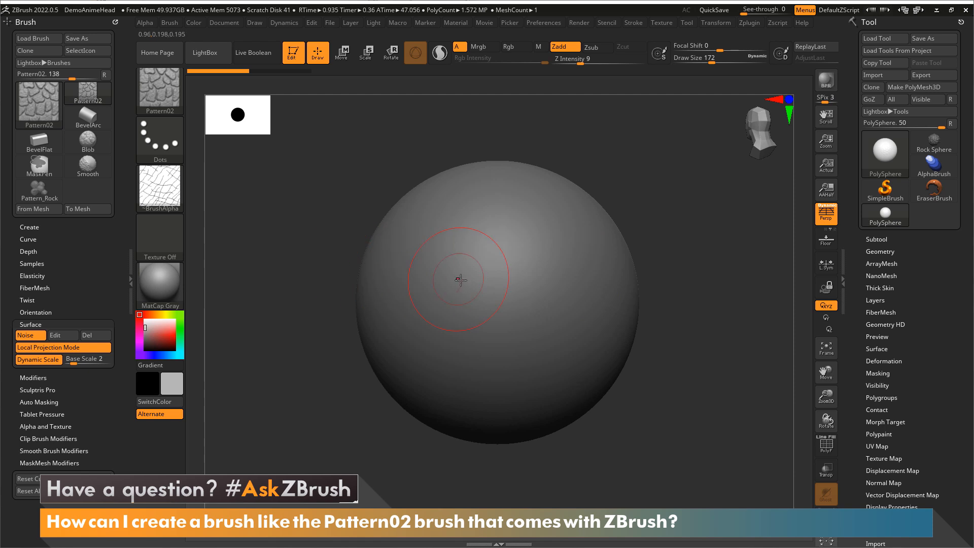
- Raise the brush's surface noise base scale to 5 for larger rock patterns
left_click(460, 279)
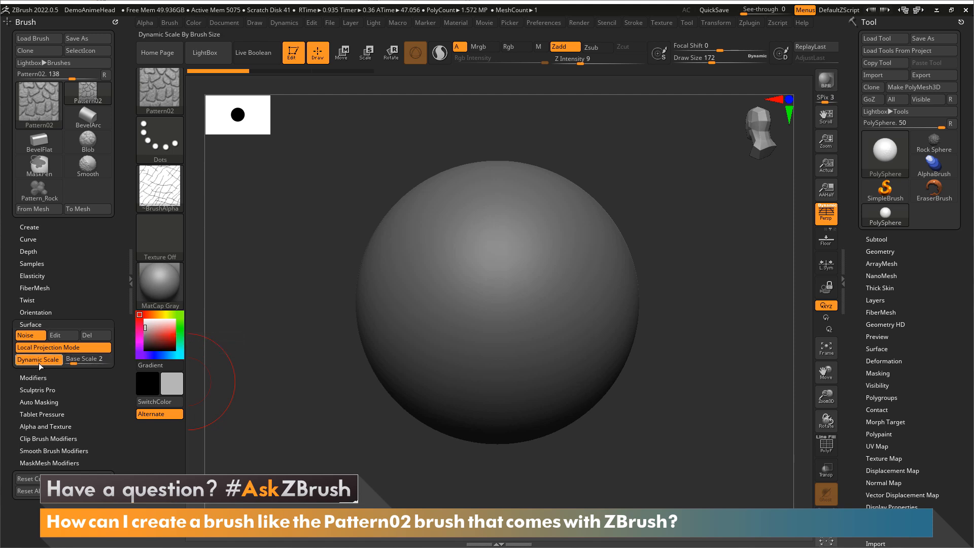
mouse_move(38, 359)
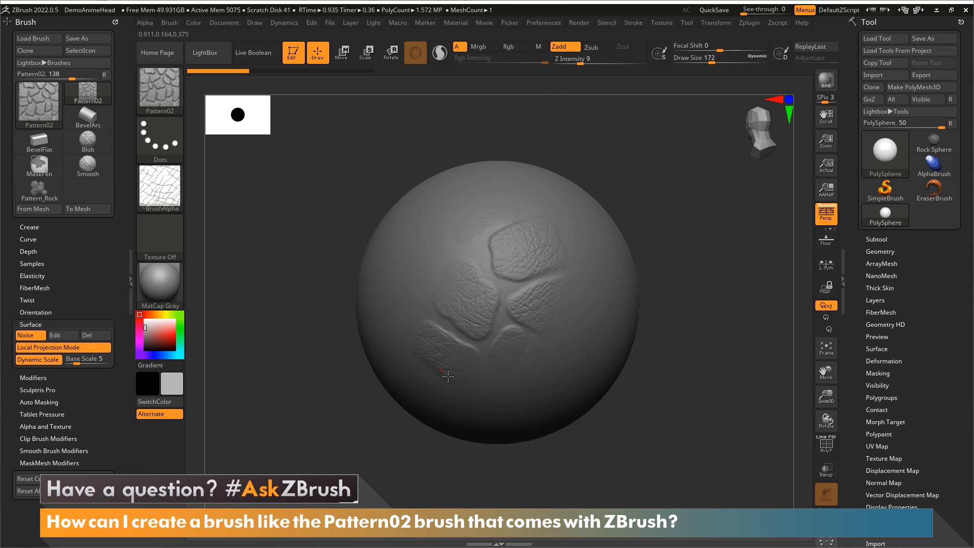
mouse_move(500, 310)
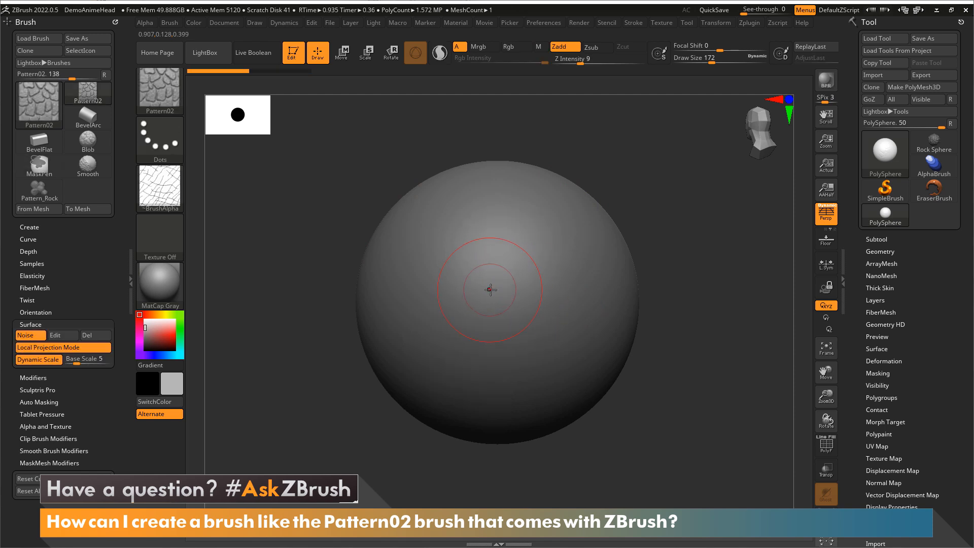
mouse_move(518, 237)
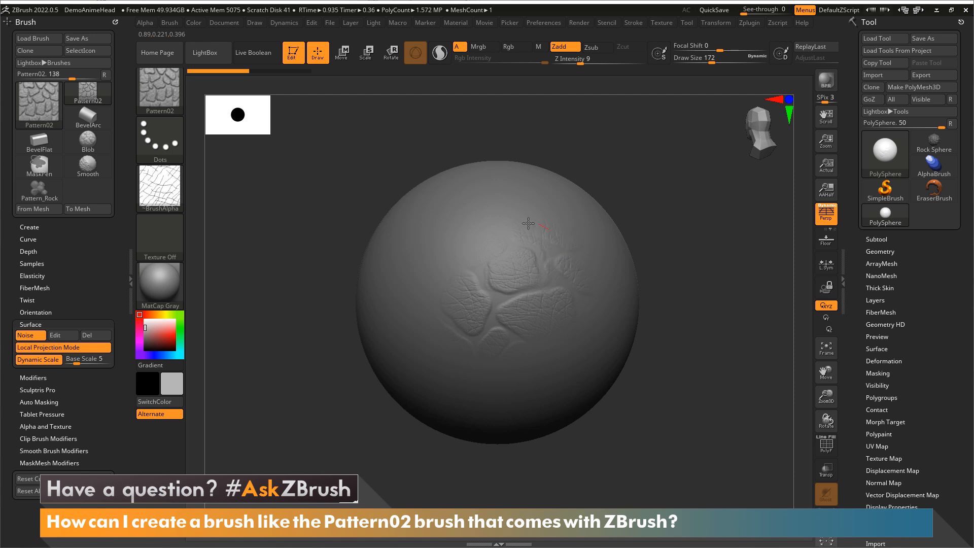
mouse_move(504, 275)
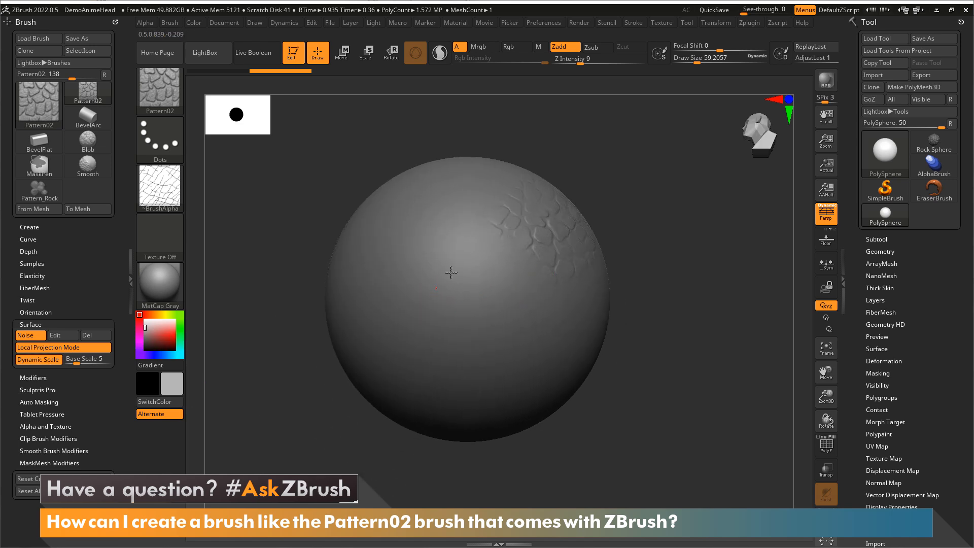
mouse_move(474, 274)
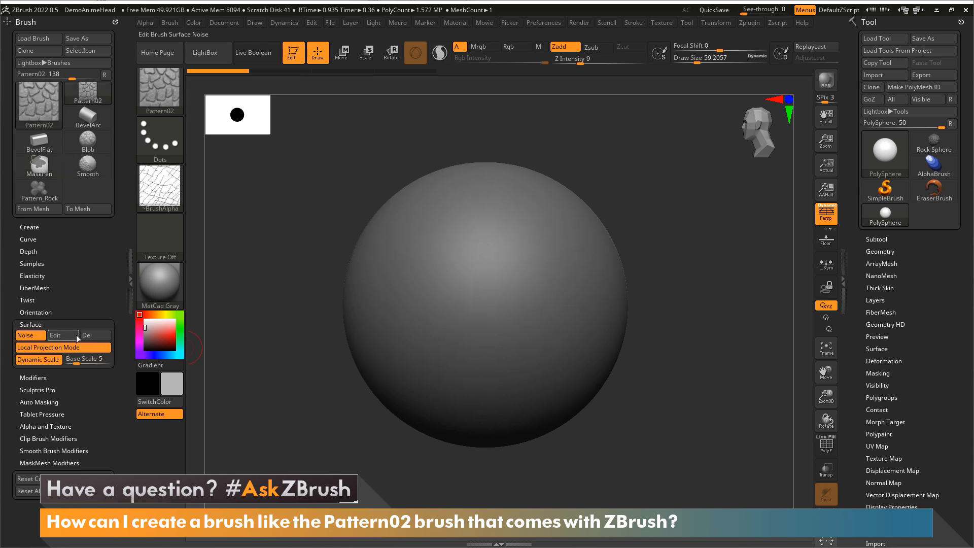
left_click(62, 335)
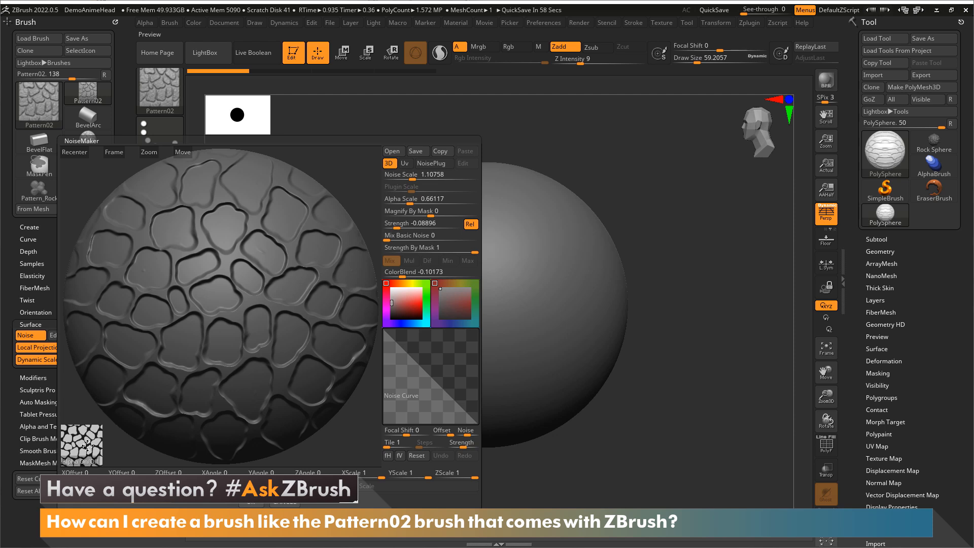
mouse_move(219, 460)
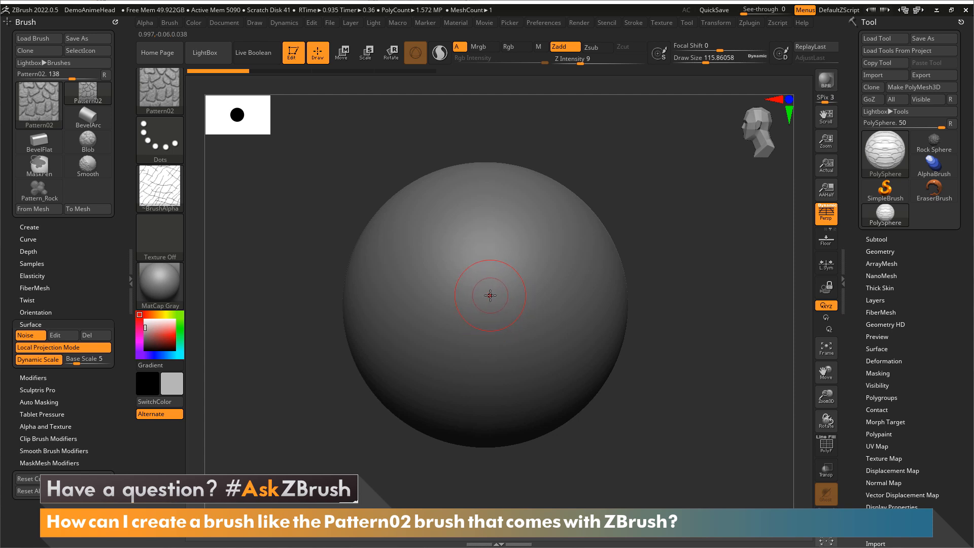
mouse_move(62, 347)
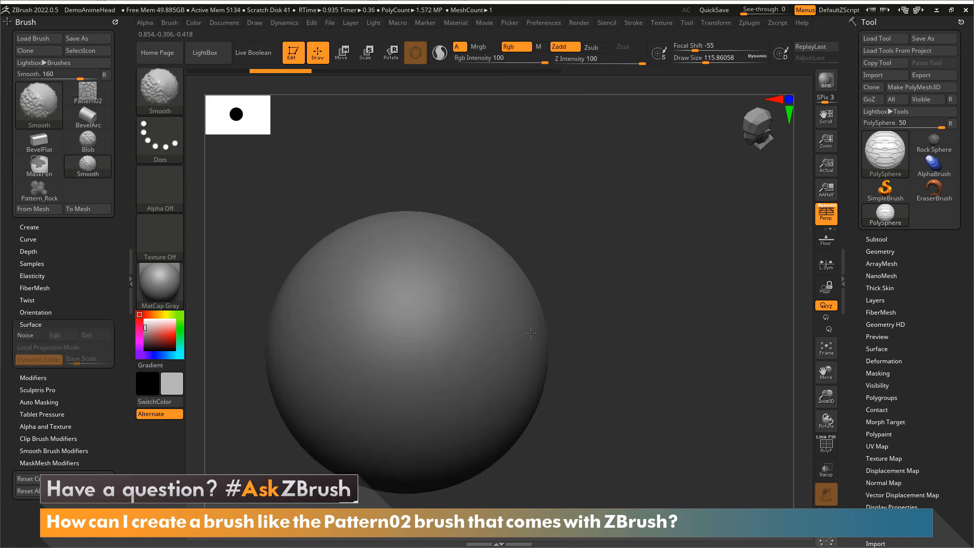
- Choose the Pattern_Rock brush from the Quick Pick and return to the plain PolySphere
left_click(88, 93)
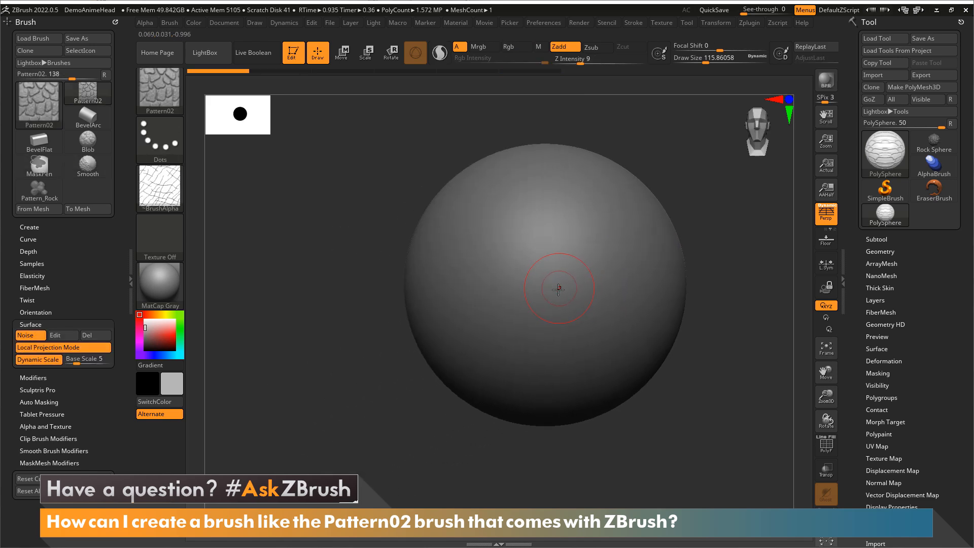
left_click(933, 154)
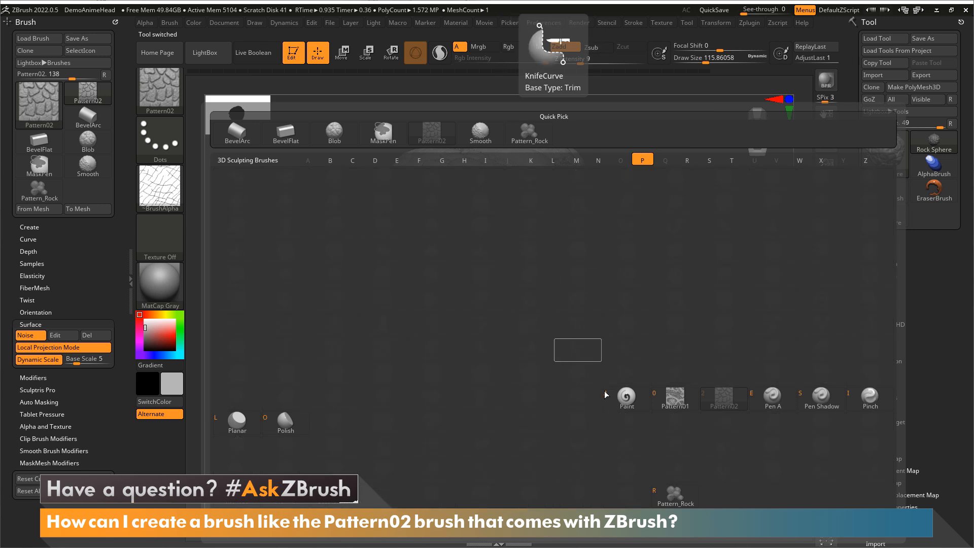
left_click(529, 132)
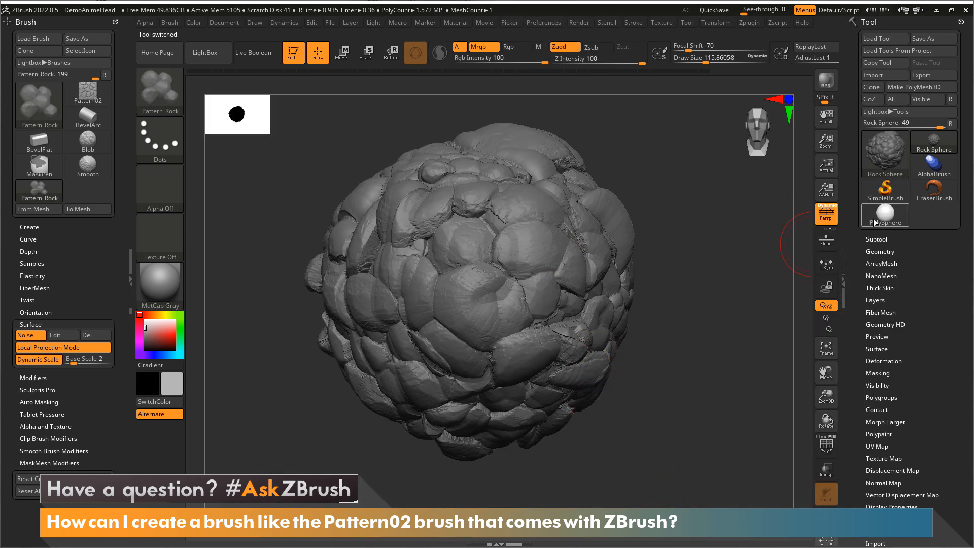
left_click(884, 215)
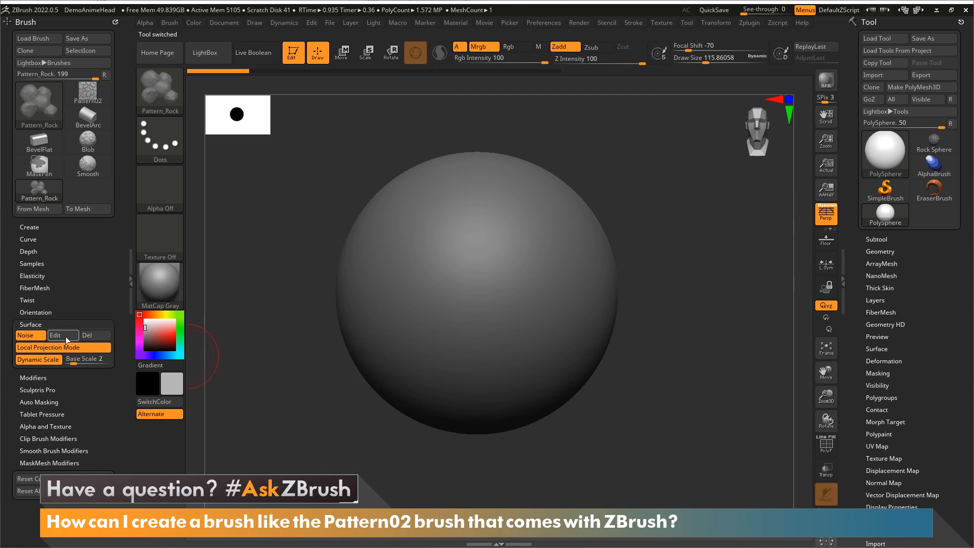
- In NoiseMaker, shrink Pattern_Rock's repeating rock alpha scale for smaller rocks
left_click(55, 335)
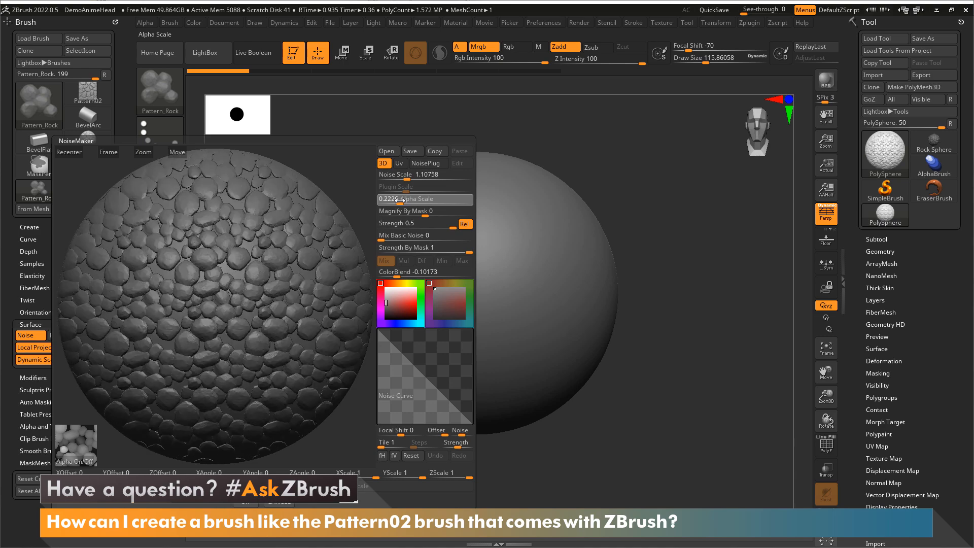
left_click_drag(415, 199, 392, 198)
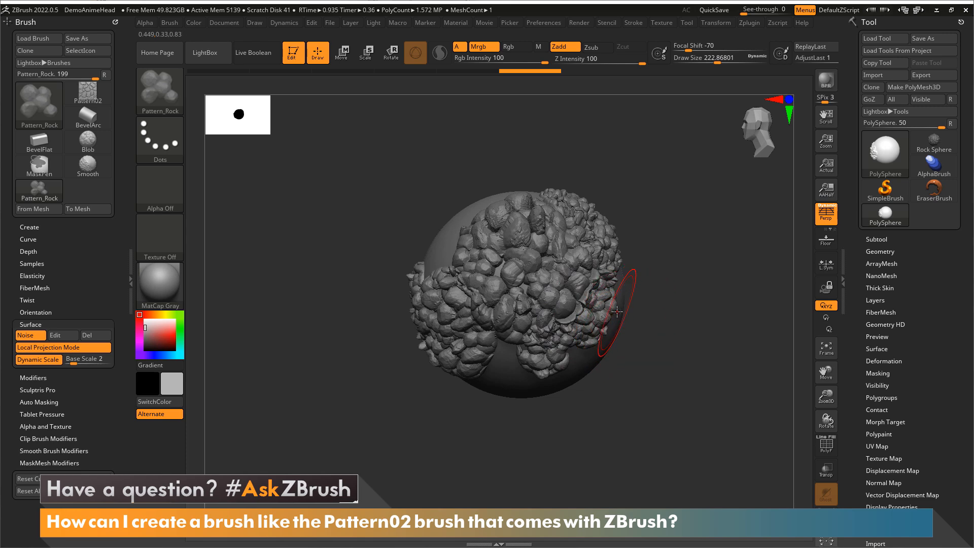
- Load the Rock Sphere model to compare against the sculpted PolySphere
left_click(933, 153)
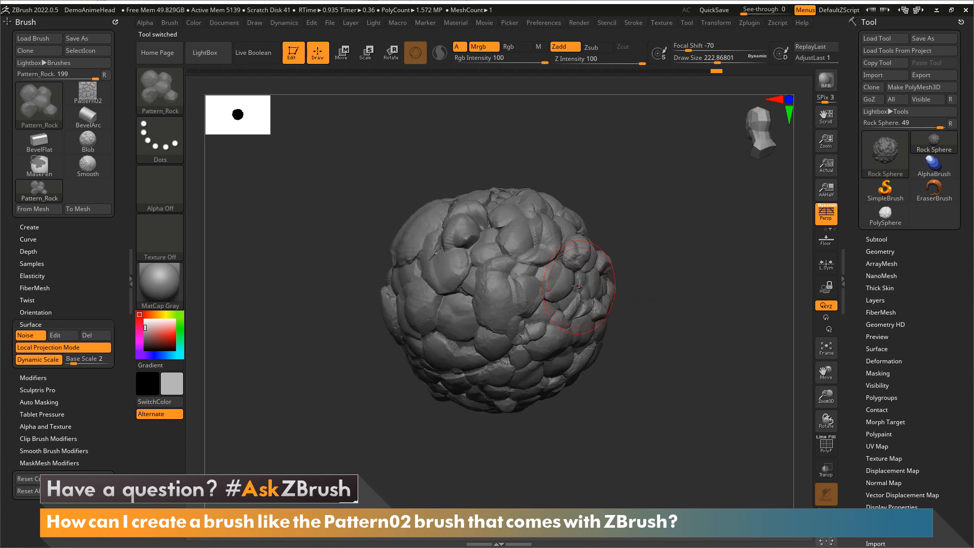
mouse_move(526, 318)
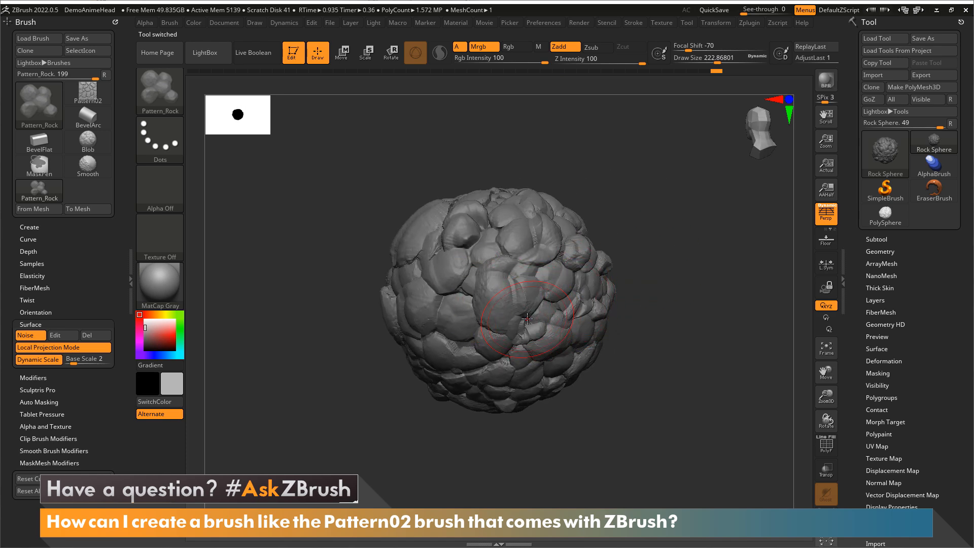